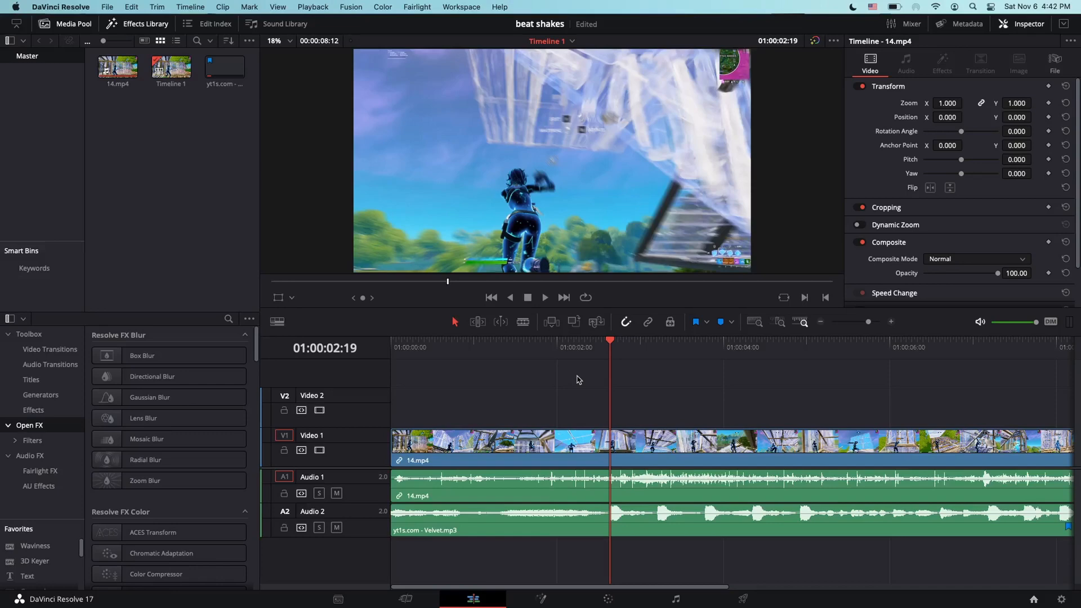
Open the File menu above the beat shakes montage timeline.
click(110, 7)
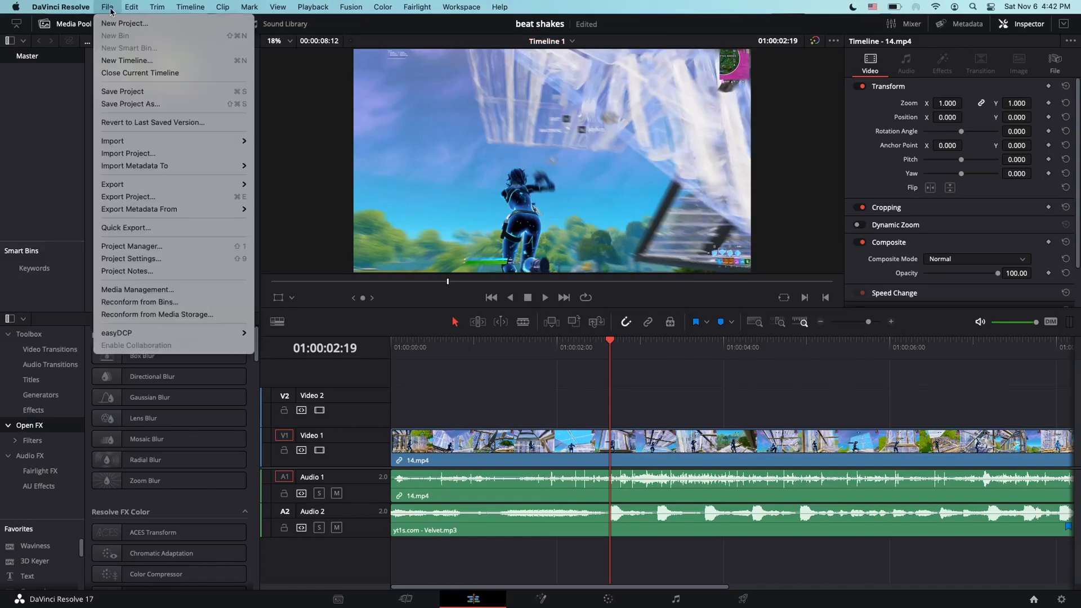
Open Project Settings and confirm the 3840×2160 timeline runs at 30 fps.
click(131, 259)
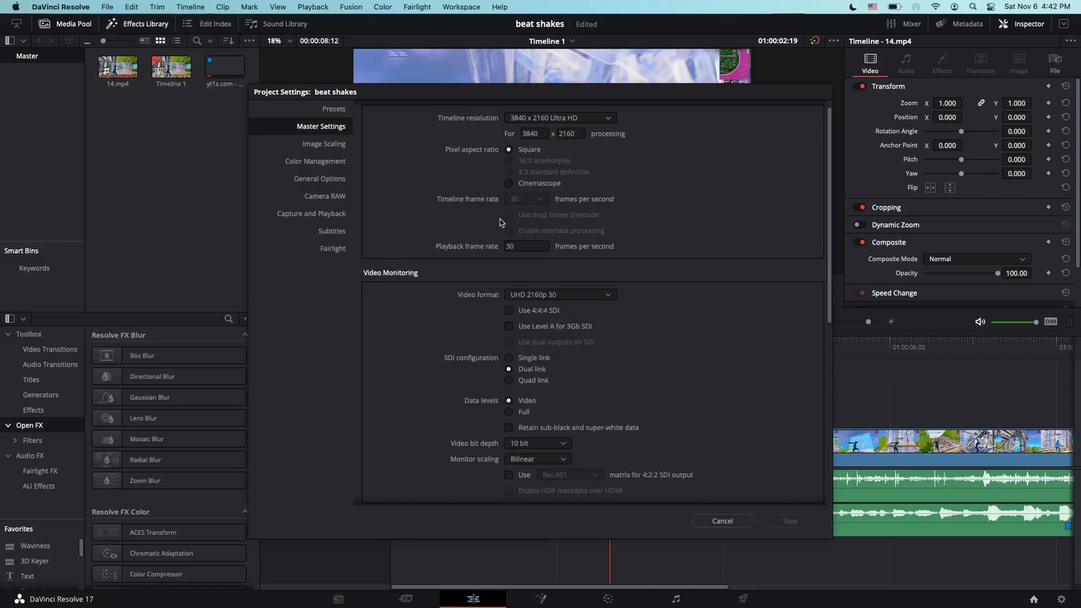
mouse_move(530, 204)
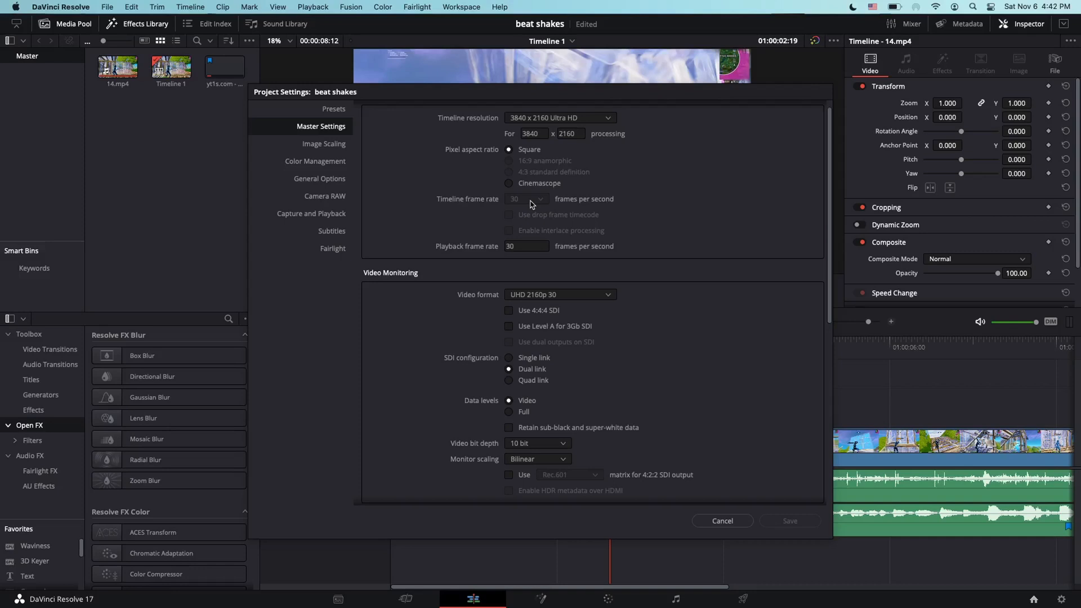
click(722, 520)
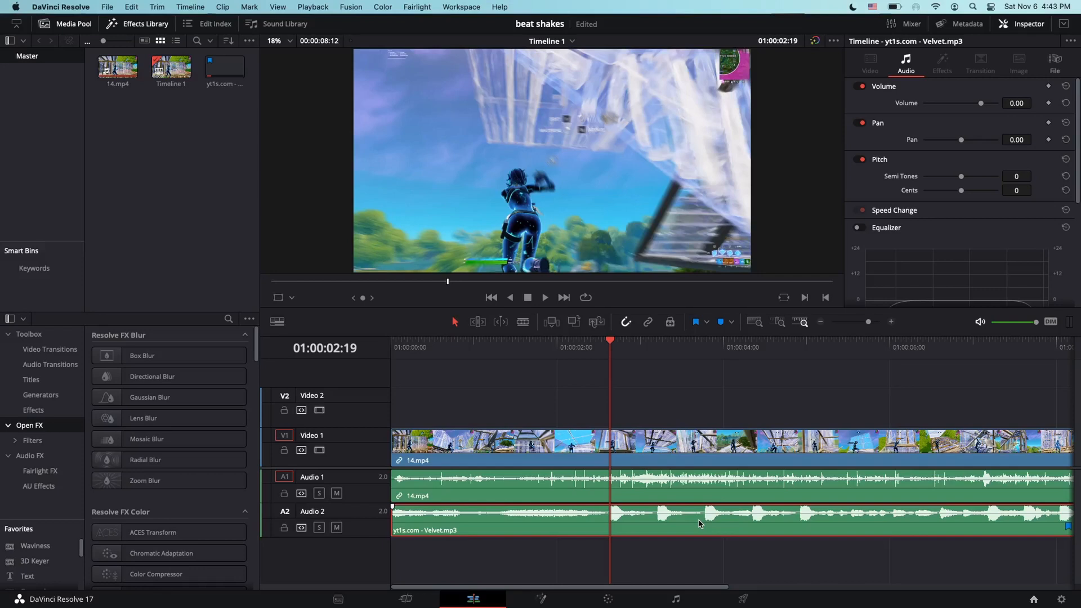
click(682, 555)
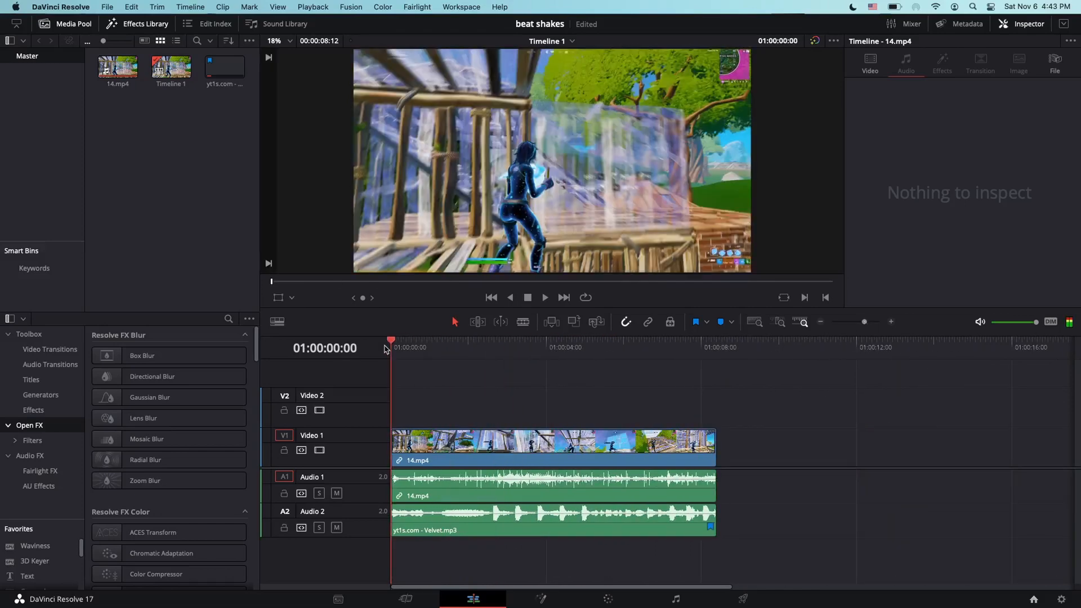
mouse_move(546, 302)
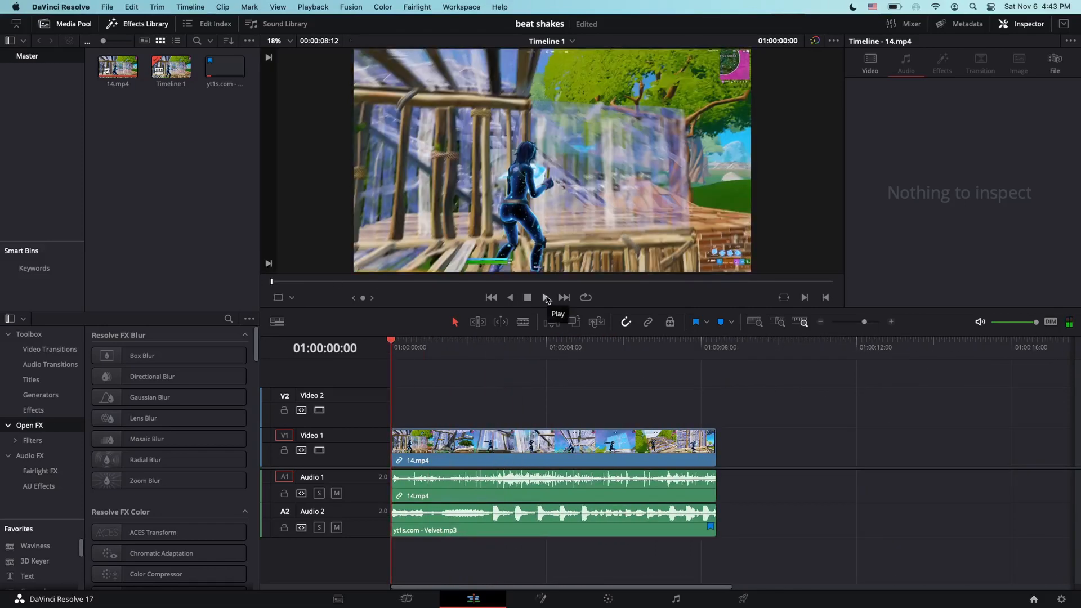
click(546, 298)
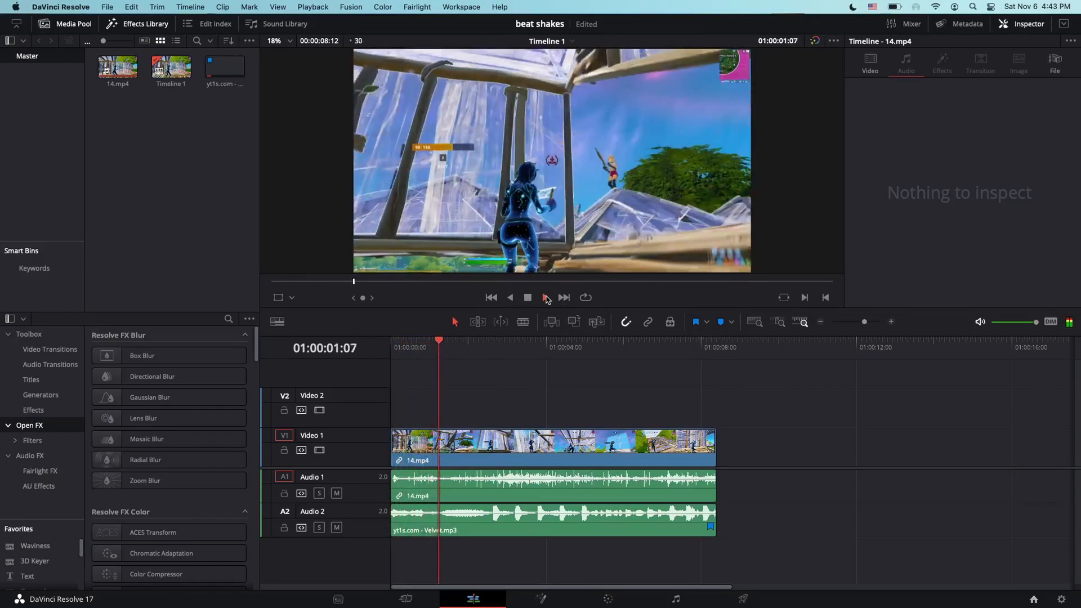
click(545, 297)
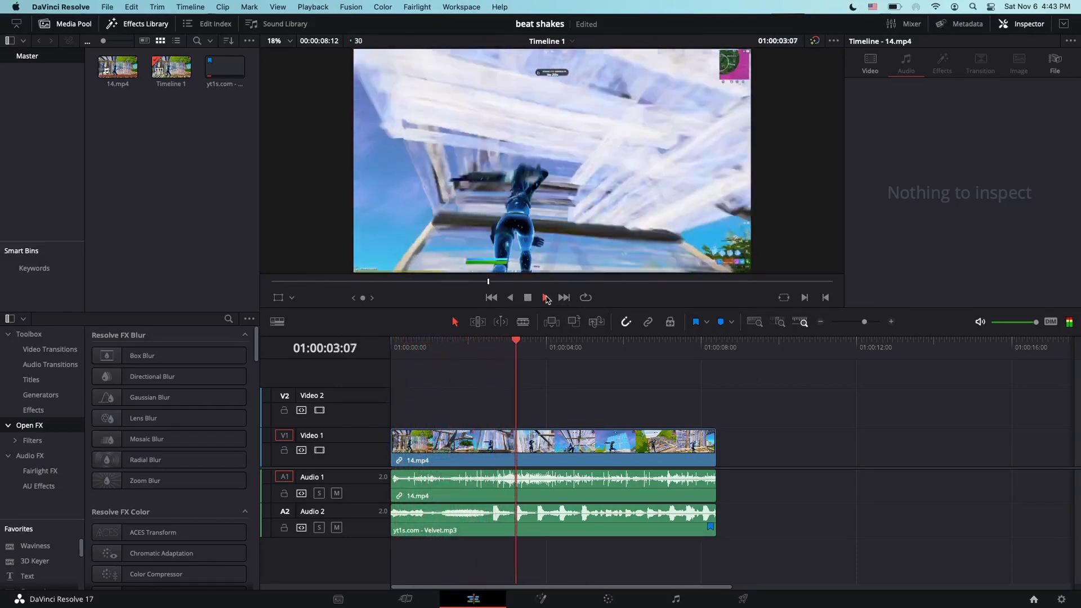
click(545, 297)
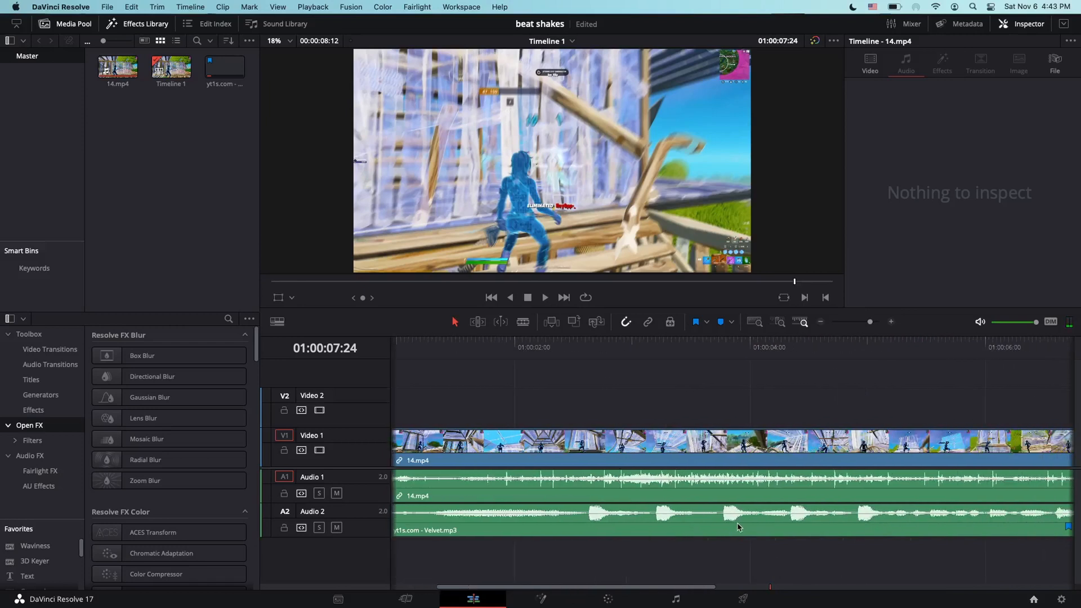
mouse_move(747, 521)
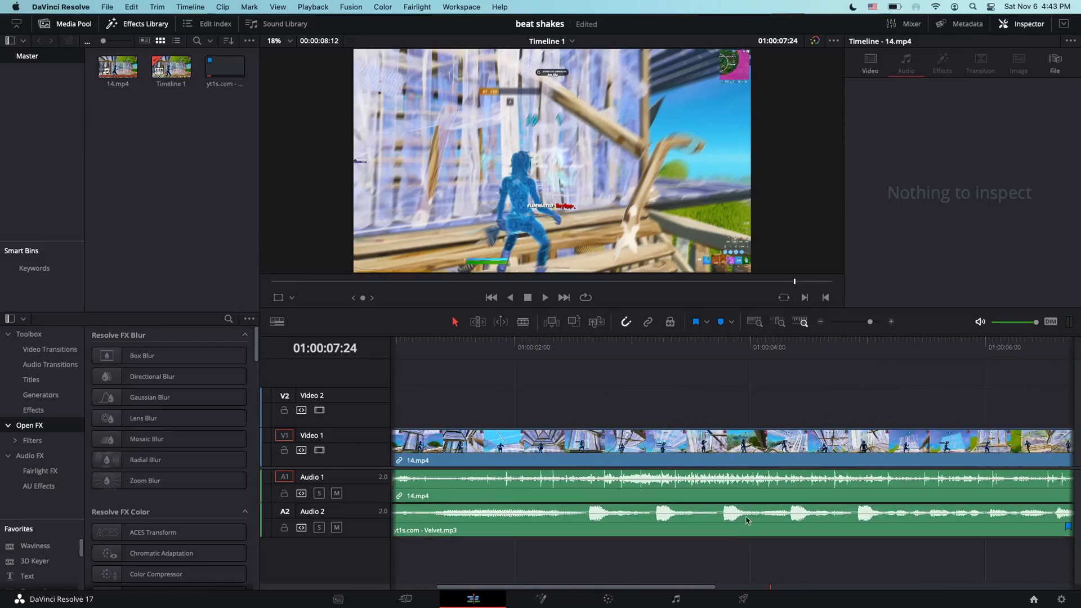
mouse_move(591, 512)
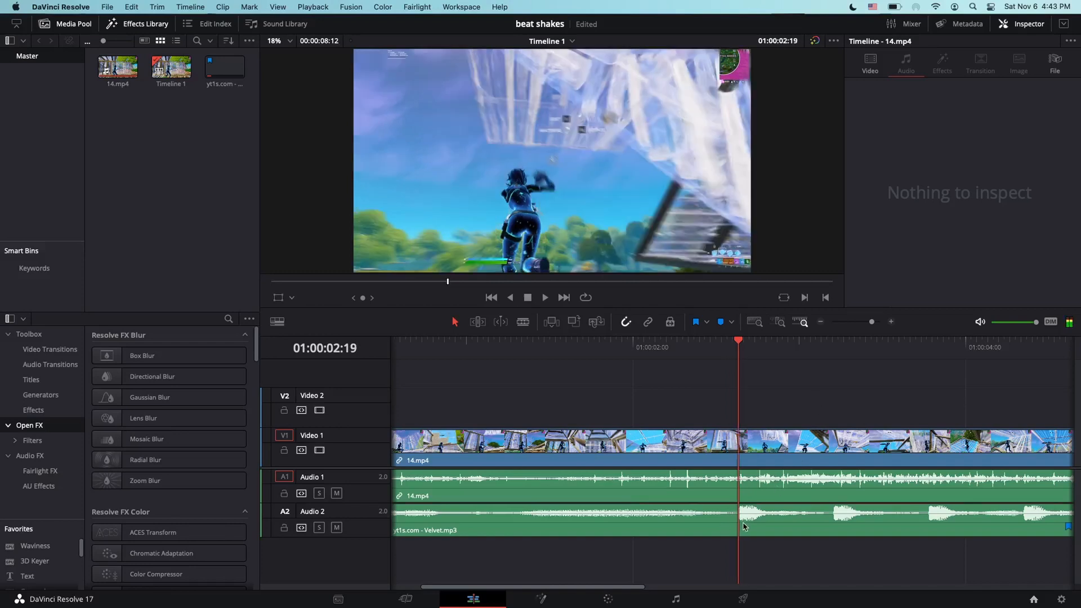
Place the playhead on a beat in the Velvet.mp3 waveform for marking.
click(696, 321)
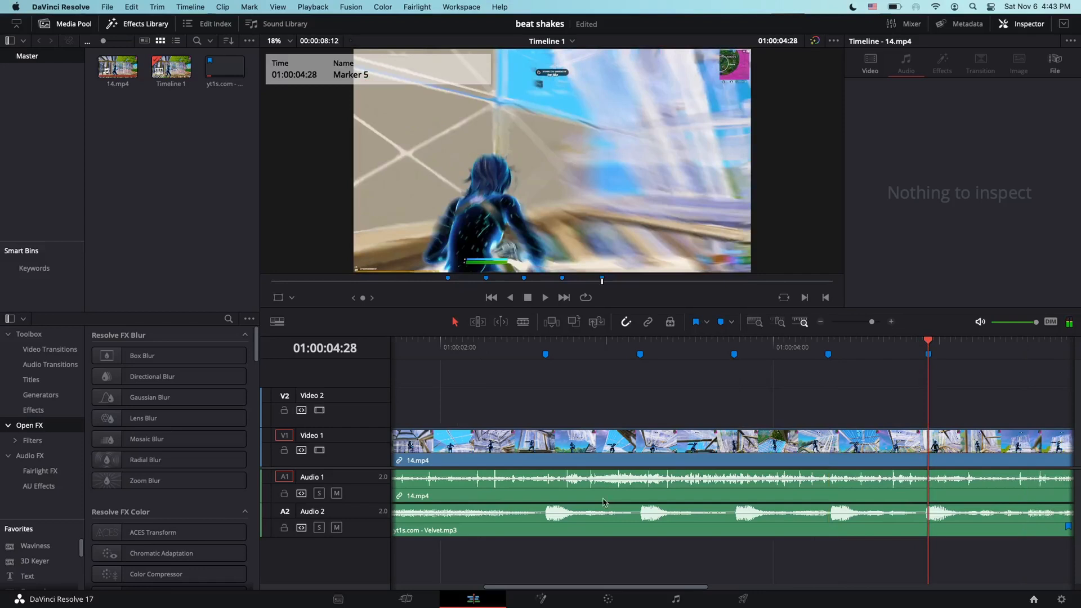
mouse_move(545, 355)
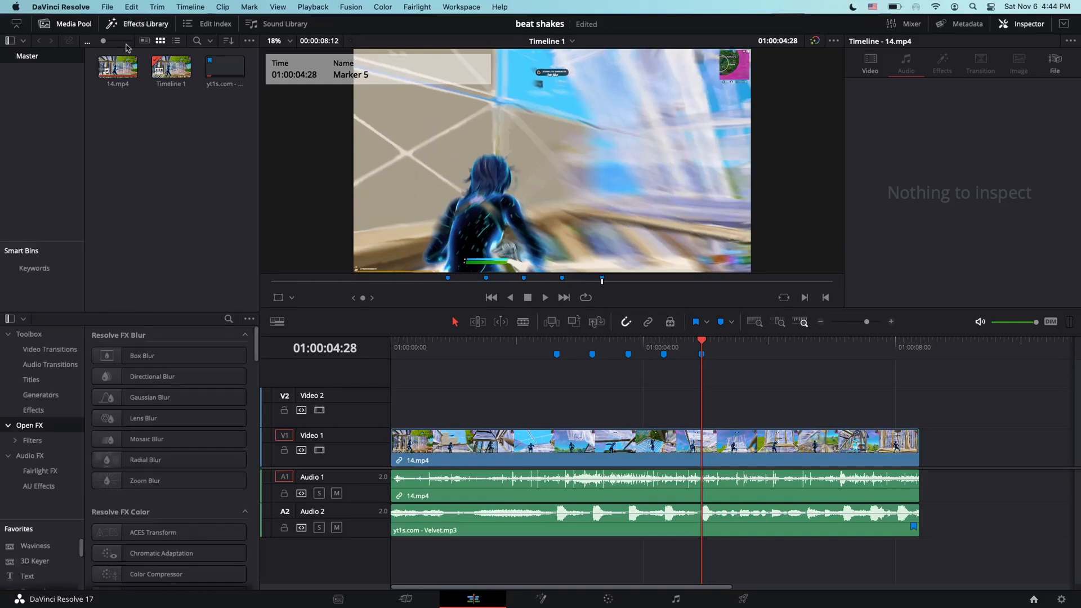
Find Adjustment Clip by searching 'adj', then check its start and end on Video 2.
click(228, 318)
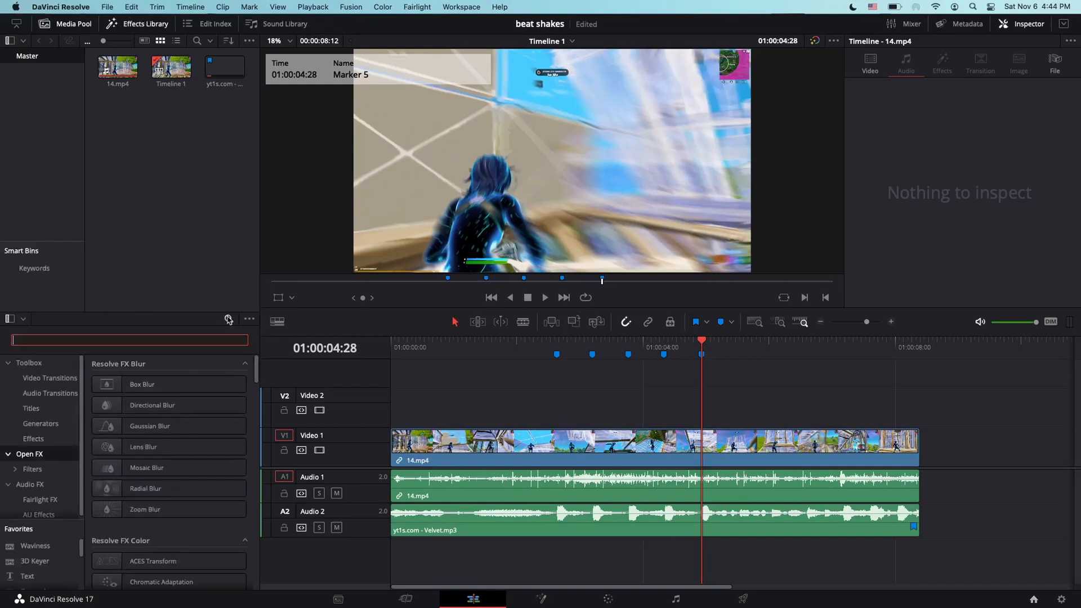
text(adj)
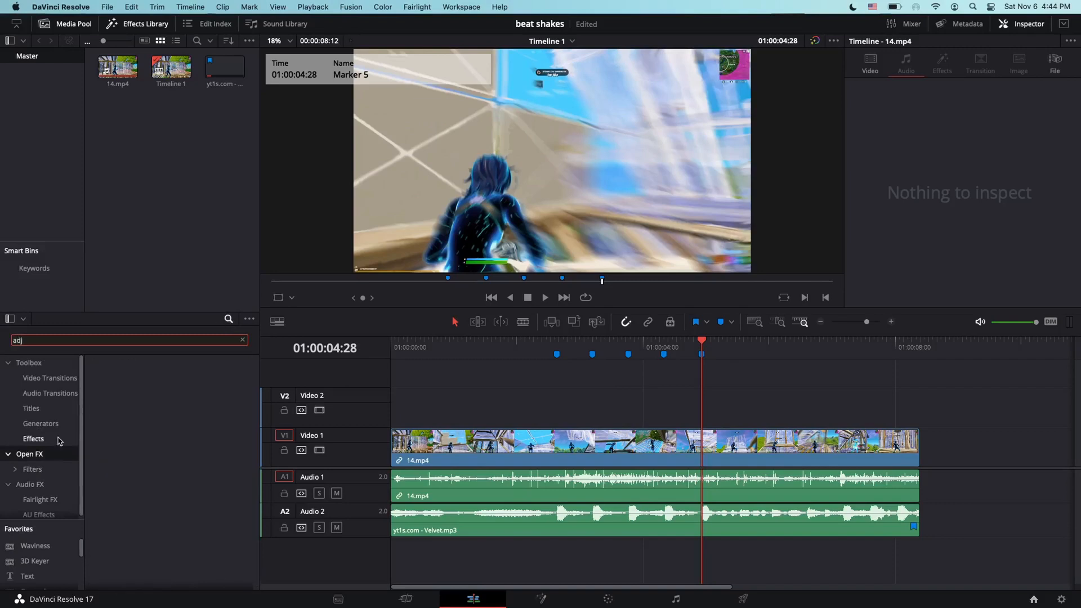
click(33, 438)
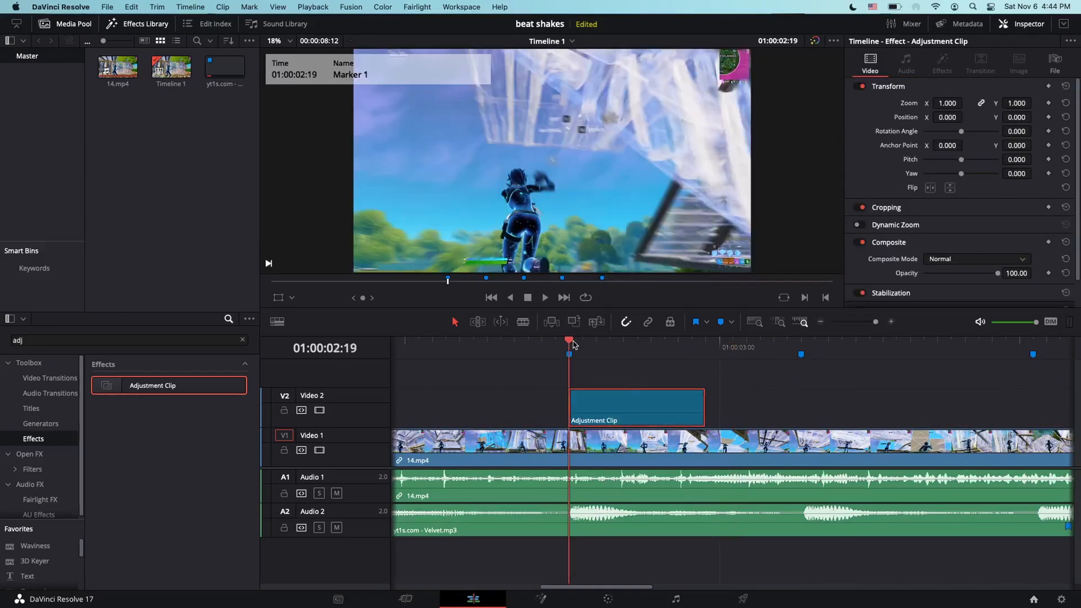
click(664, 341)
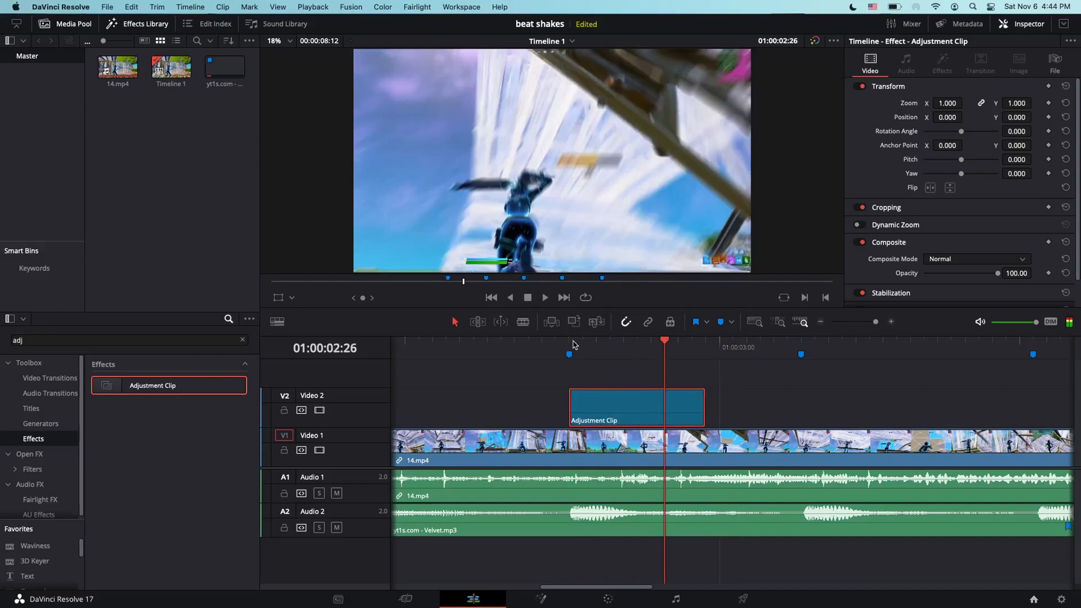
click(705, 352)
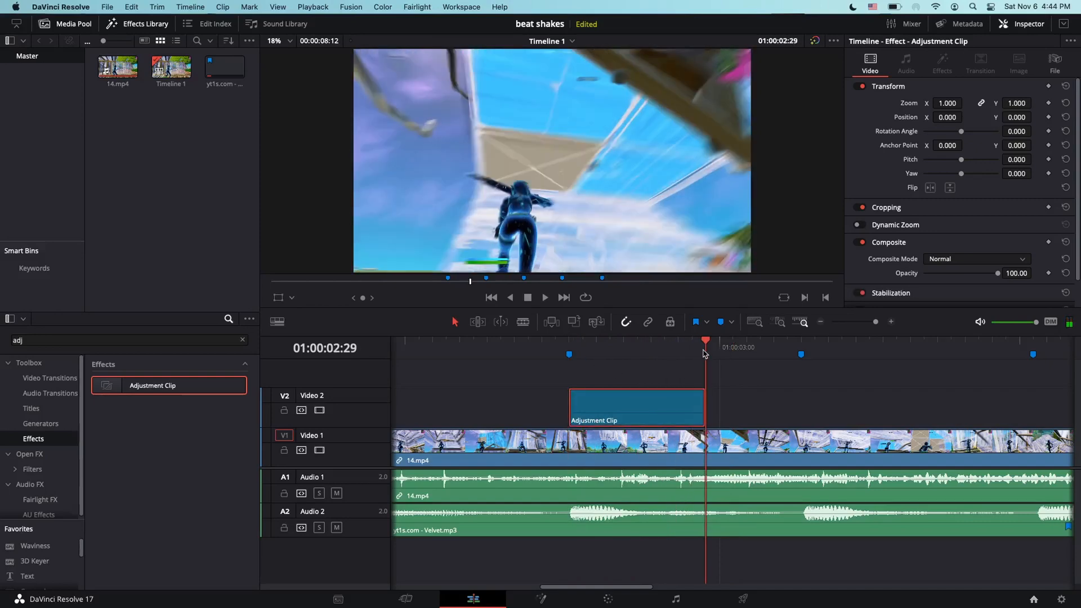
Open the Adjustment Clip in the Fusion page from its right-click menu.
right_click(637, 407)
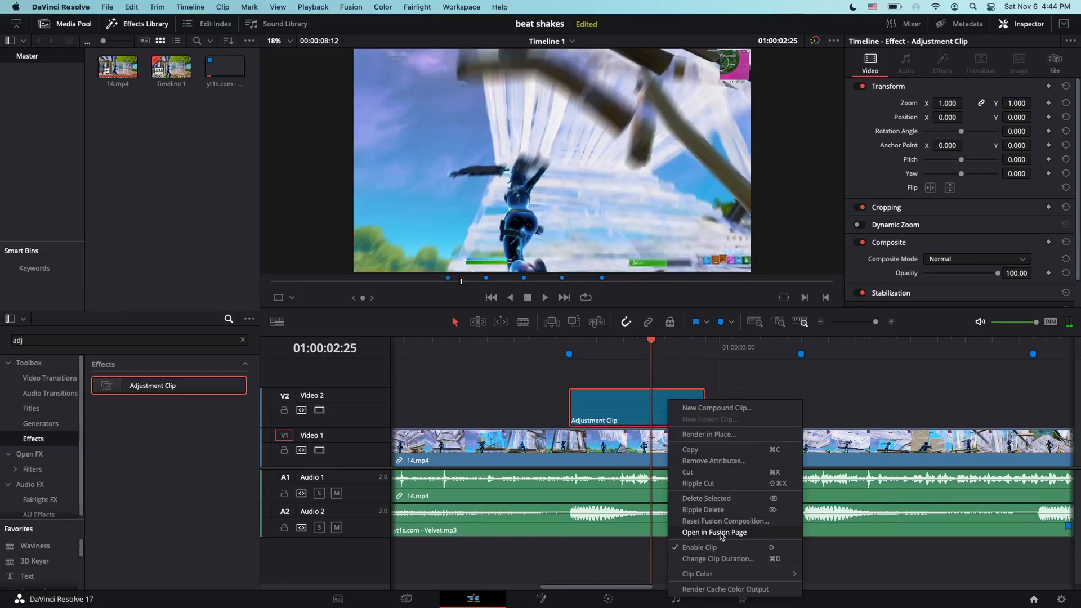
click(714, 532)
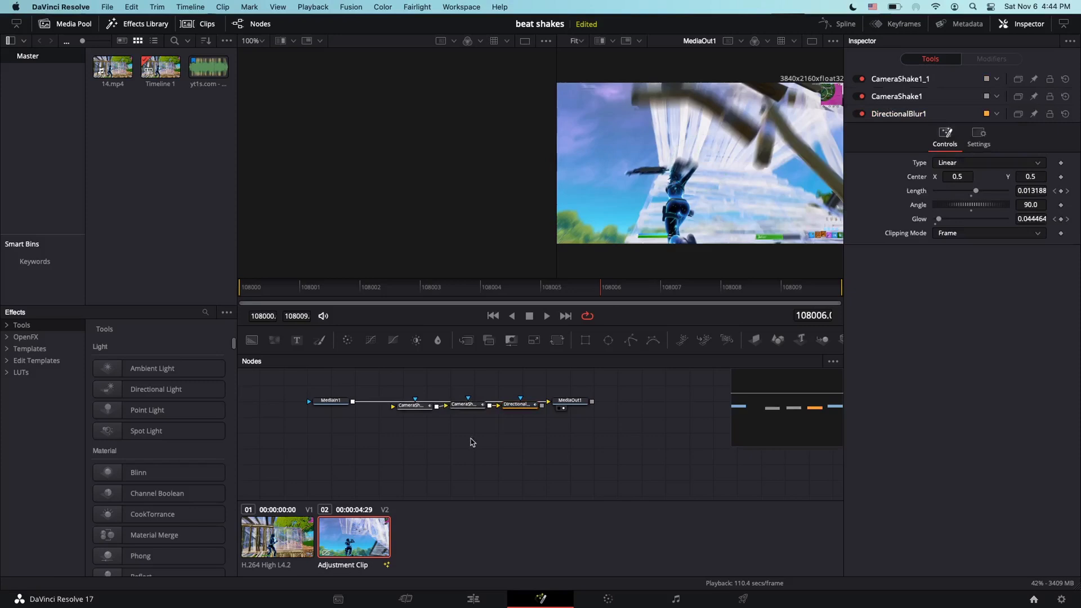
Inspect the CameraShake1 and DirectionalBlur1 node settings in the Inspector.
click(408, 404)
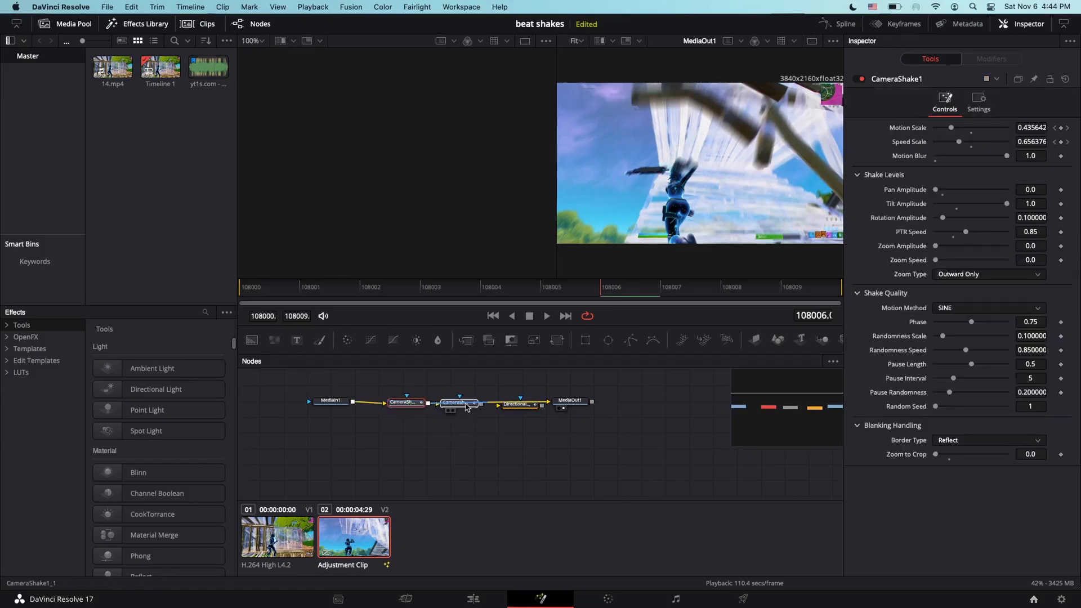
click(514, 402)
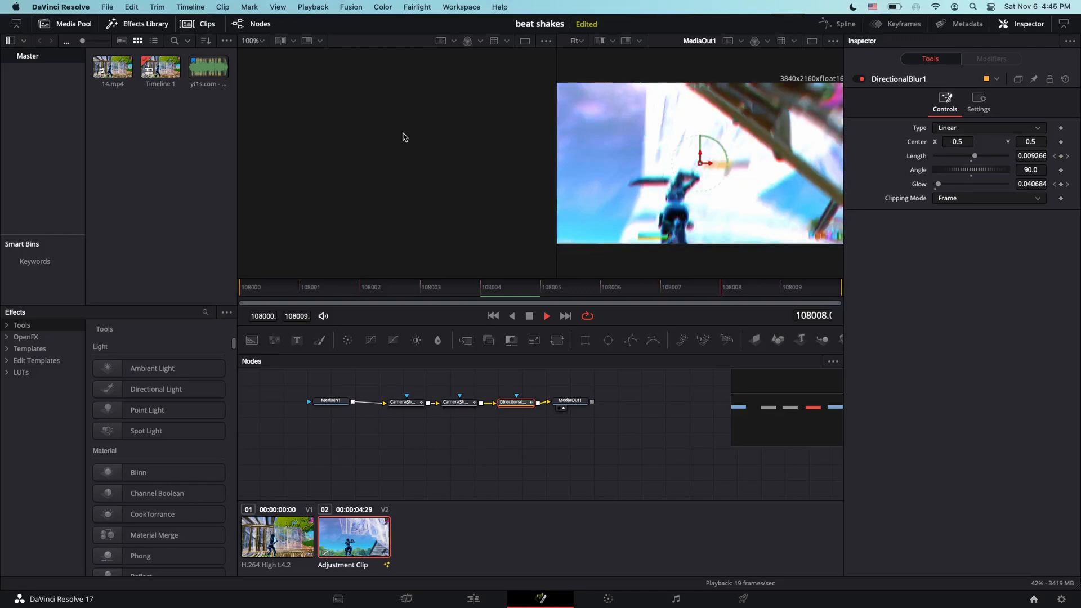
click(405, 599)
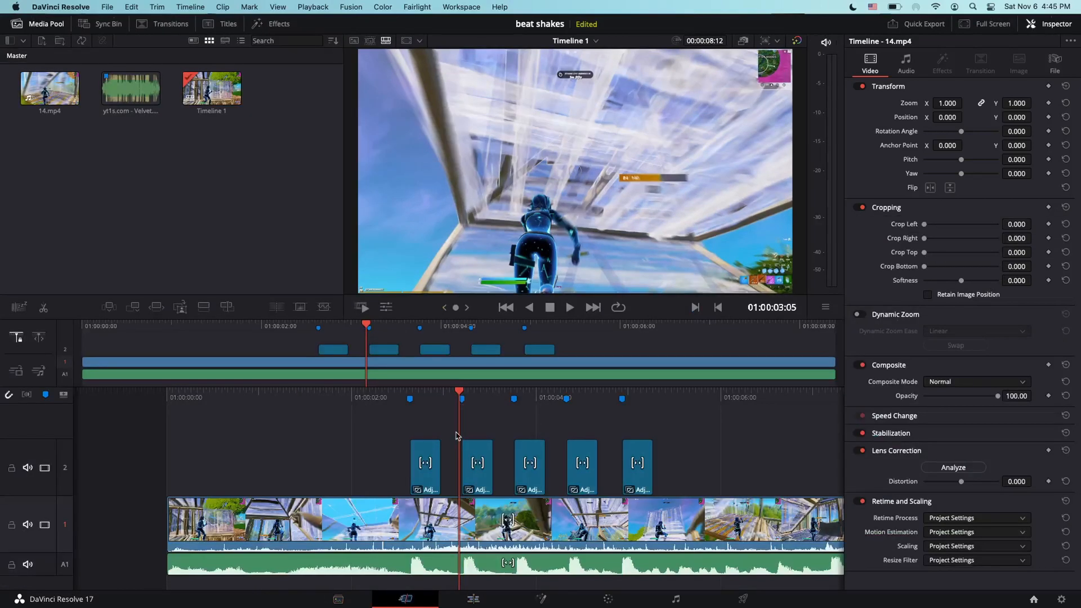
Open the Playback menu to reach the timeline proxy resolution options.
click(313, 7)
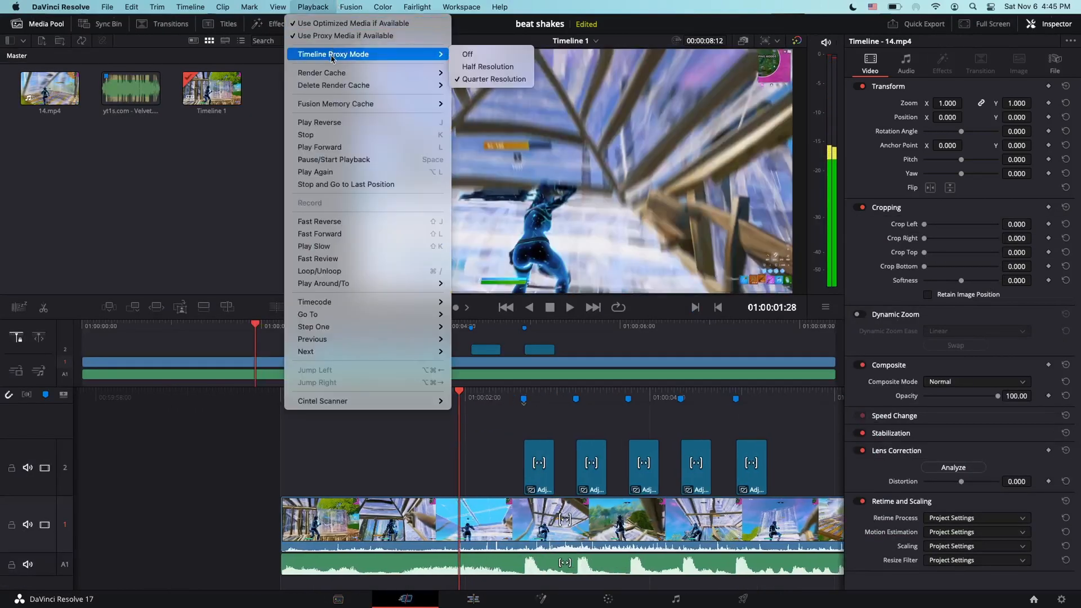